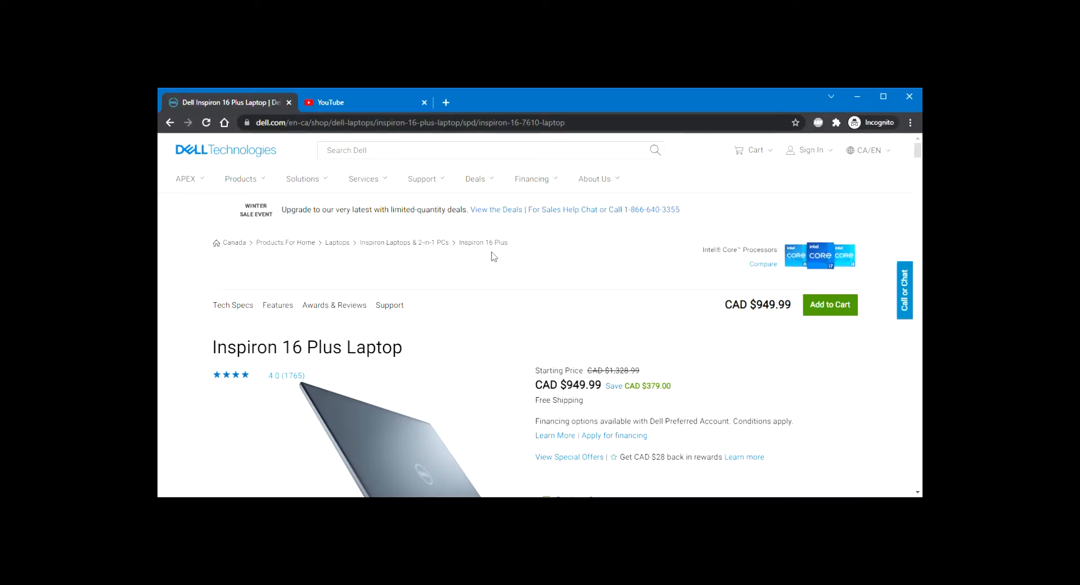
mouse_move(523, 338)
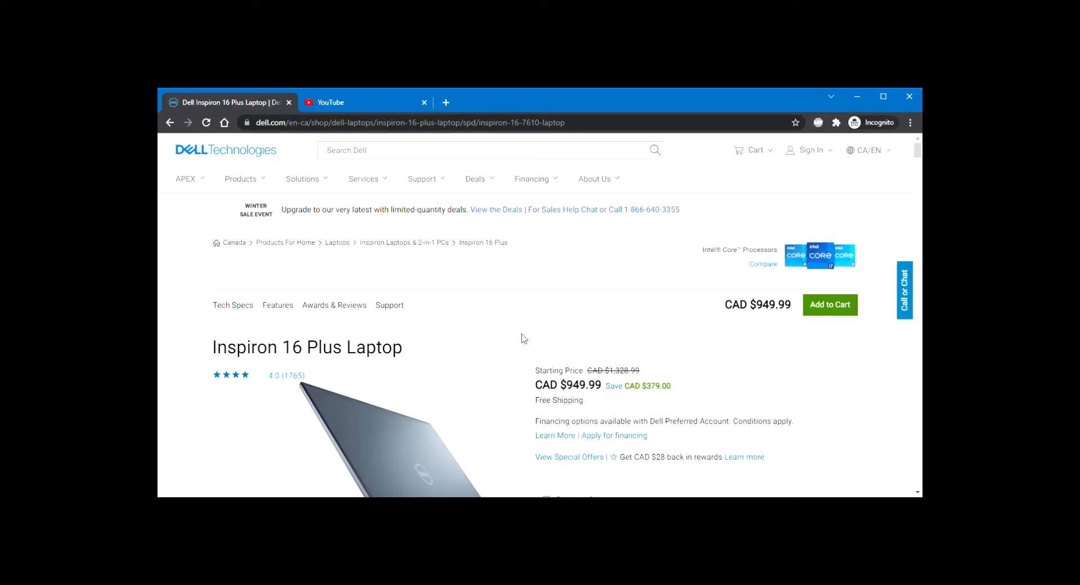
- Open the Inspiron 16 Plus photo gallery and advance to the side-profile photo
scroll(down, 3)
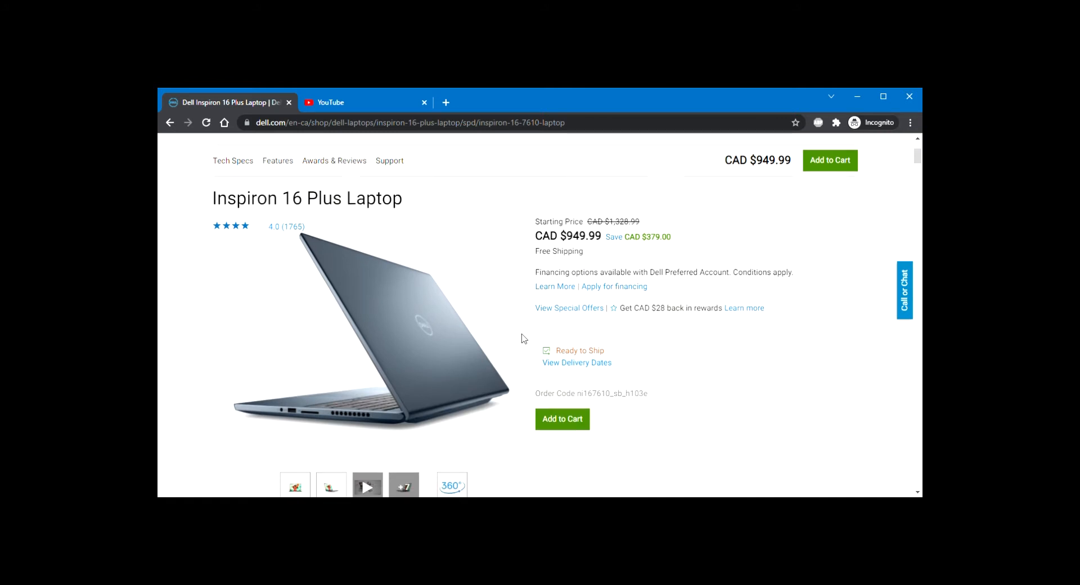
scroll(down, 3)
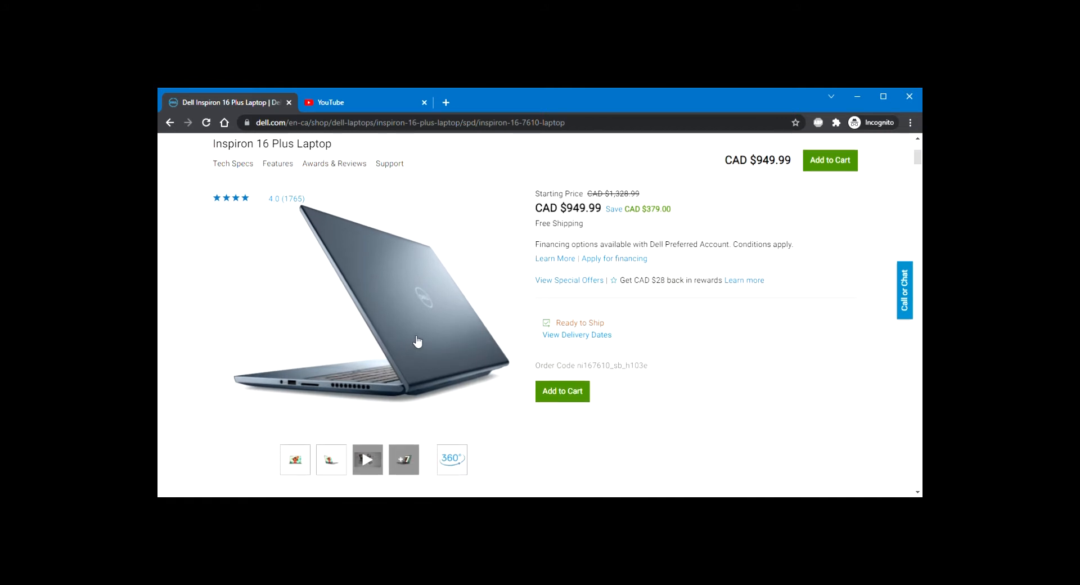
mouse_move(416, 340)
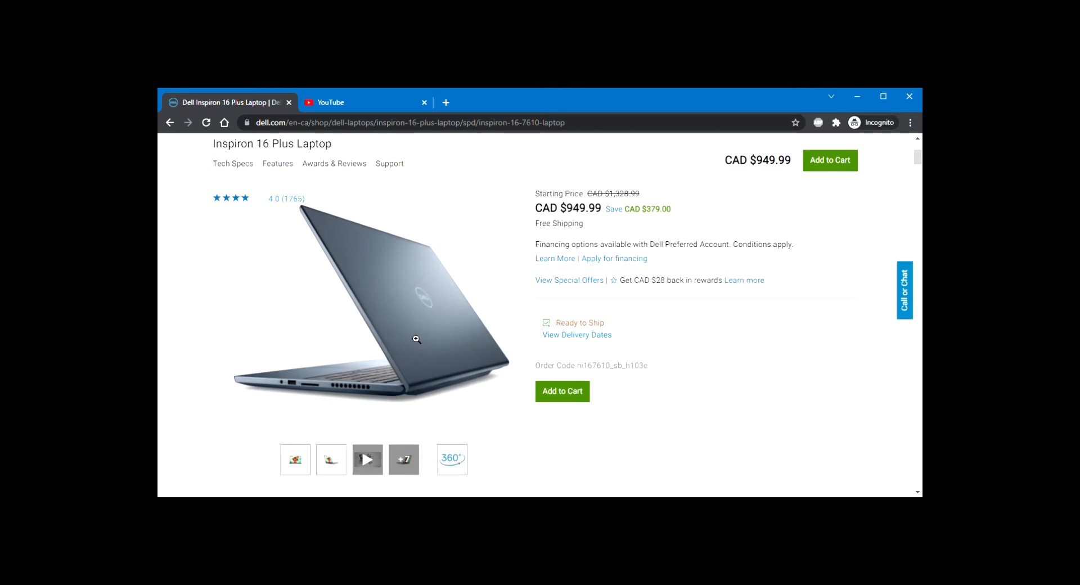
click(415, 339)
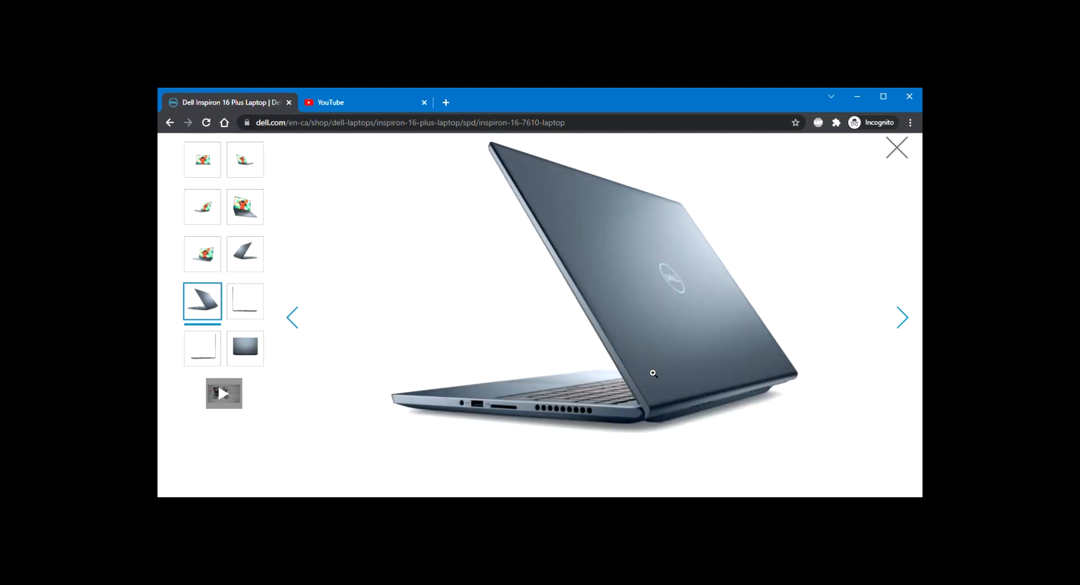
mouse_move(905, 319)
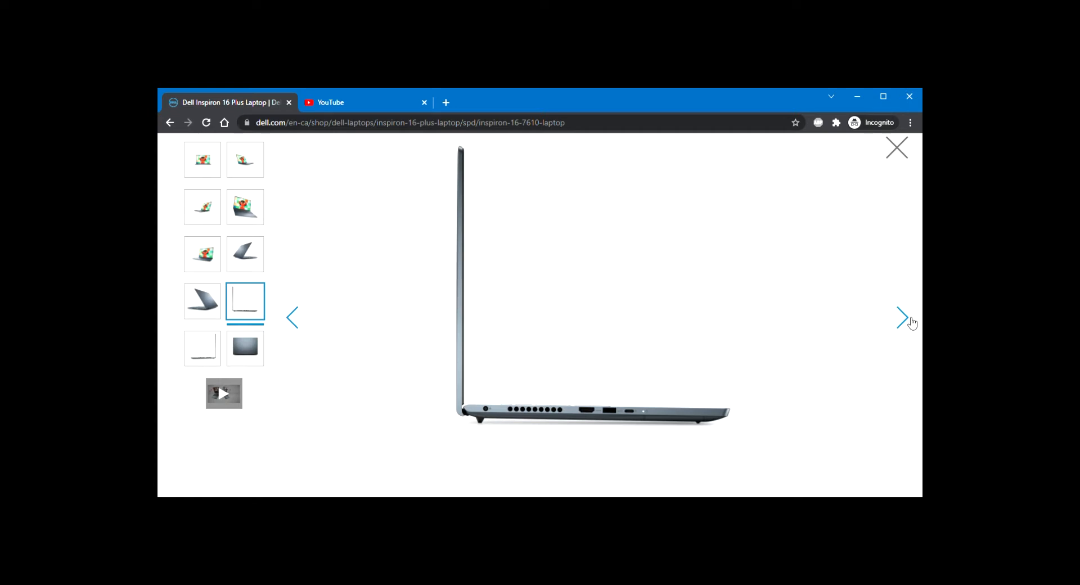
click(901, 317)
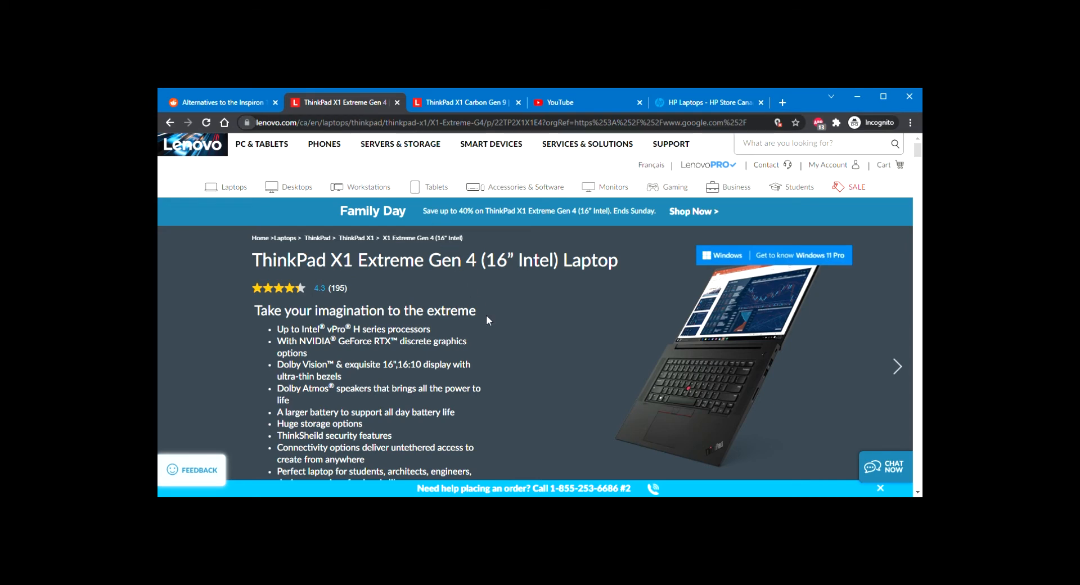
- Scroll the ThinkPad X1 Extreme Gen 4 page down to its $2,441.40 starting price
scroll(down, 3)
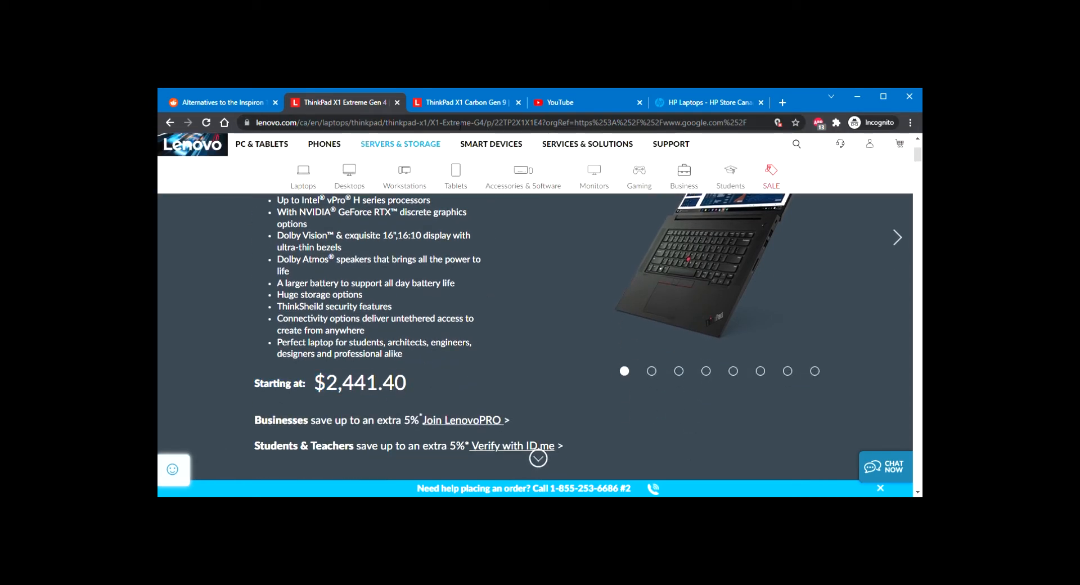
click(465, 102)
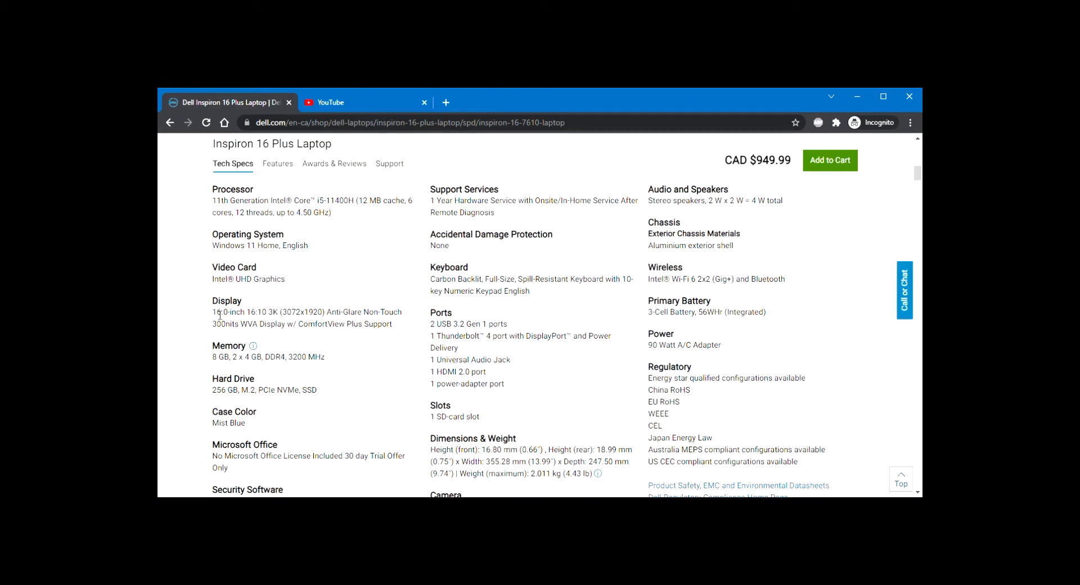
- Highlight the Display spec, then scroll to the 'Impressive power. New form factor.' features section
drag(211, 312, 392, 324)
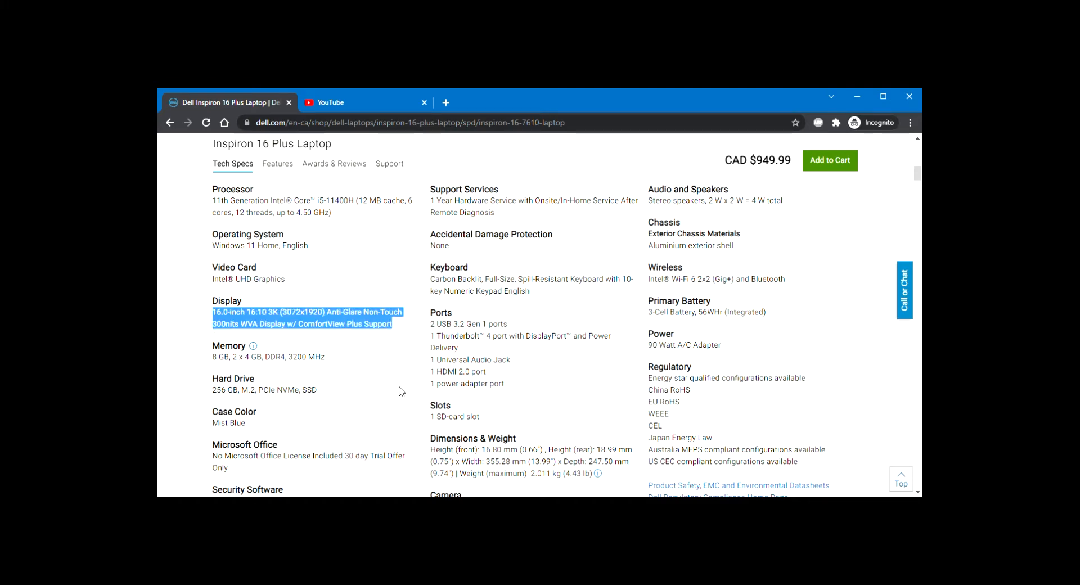
scroll(down, 3)
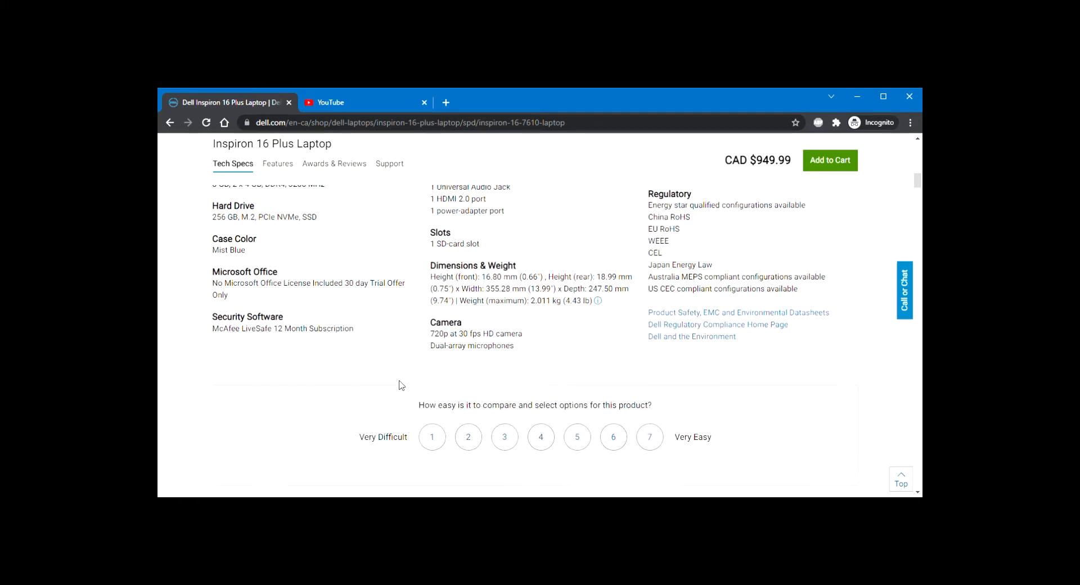
click(278, 164)
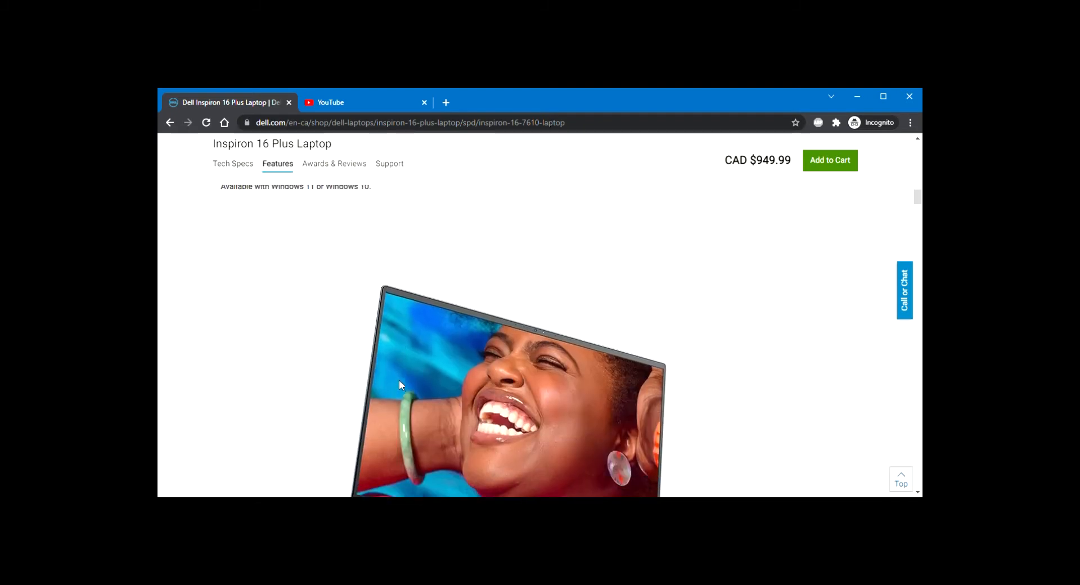
scroll(down, 3)
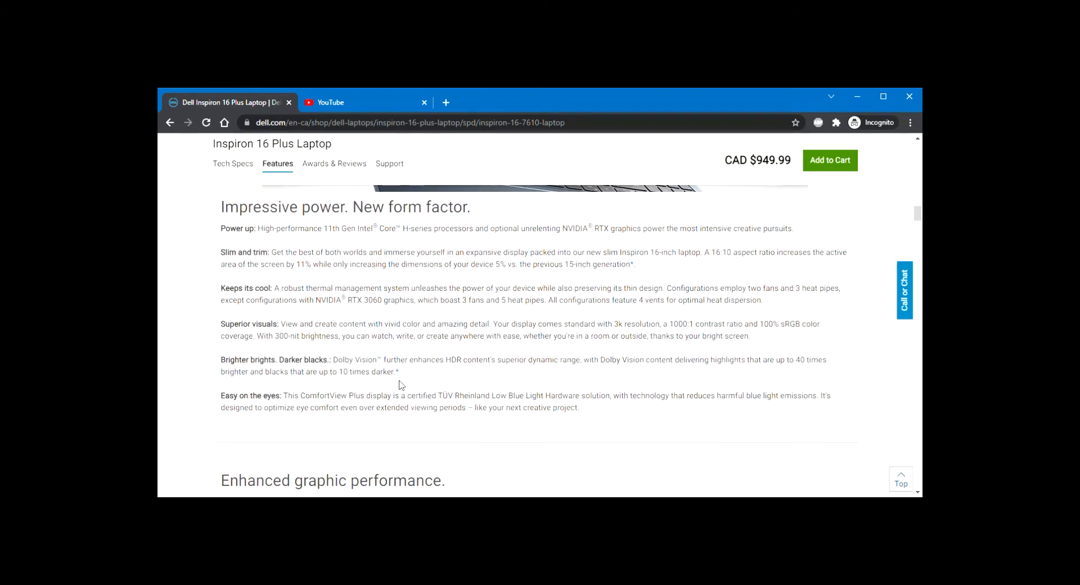
scroll(down, 3)
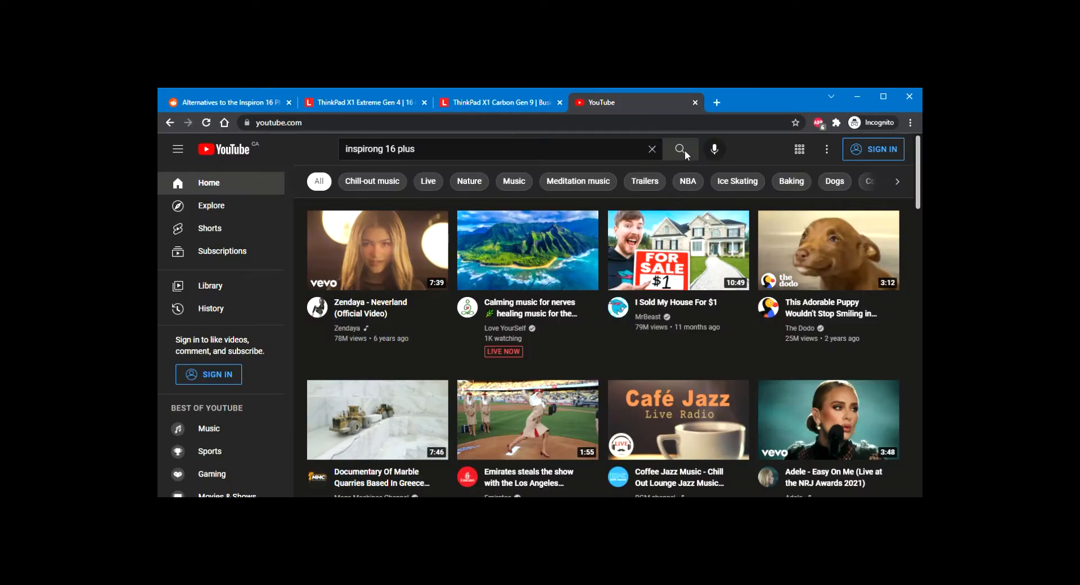
- Search YouTube for 'inspirong 16 plus' and scroll through the review videos
click(681, 149)
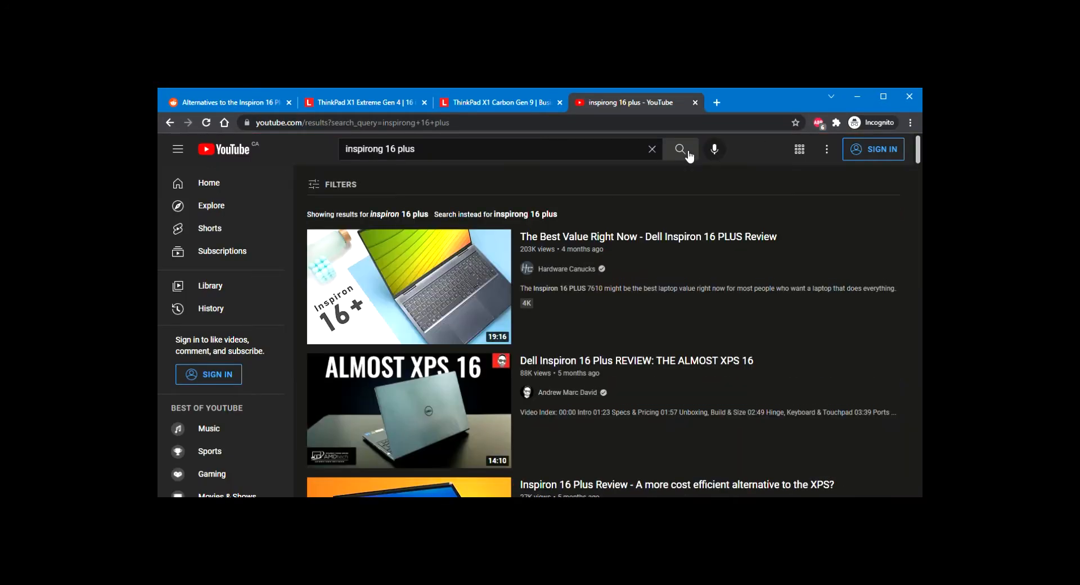
mouse_move(591, 201)
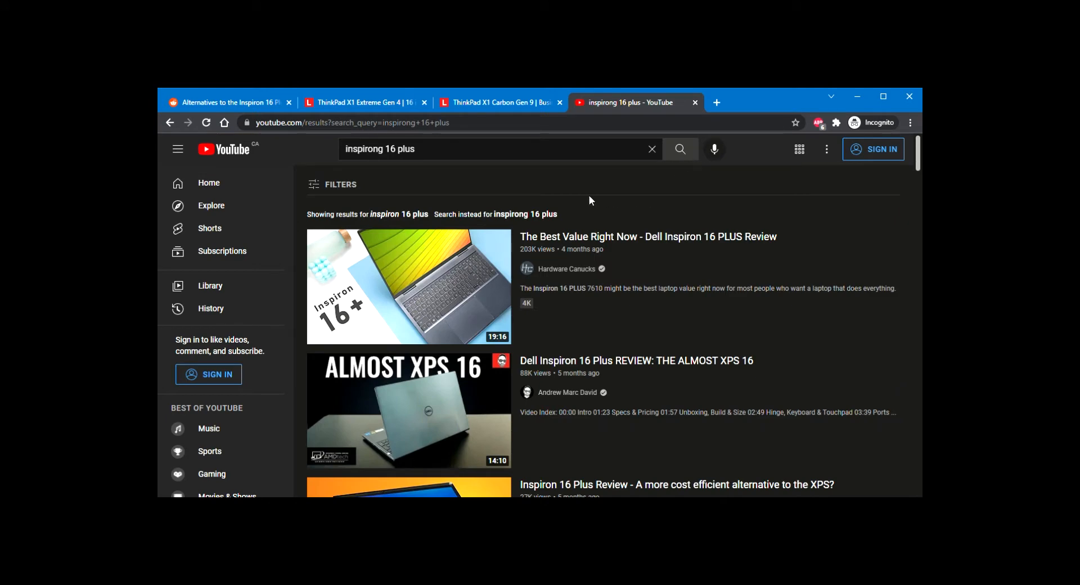
scroll(down, 3)
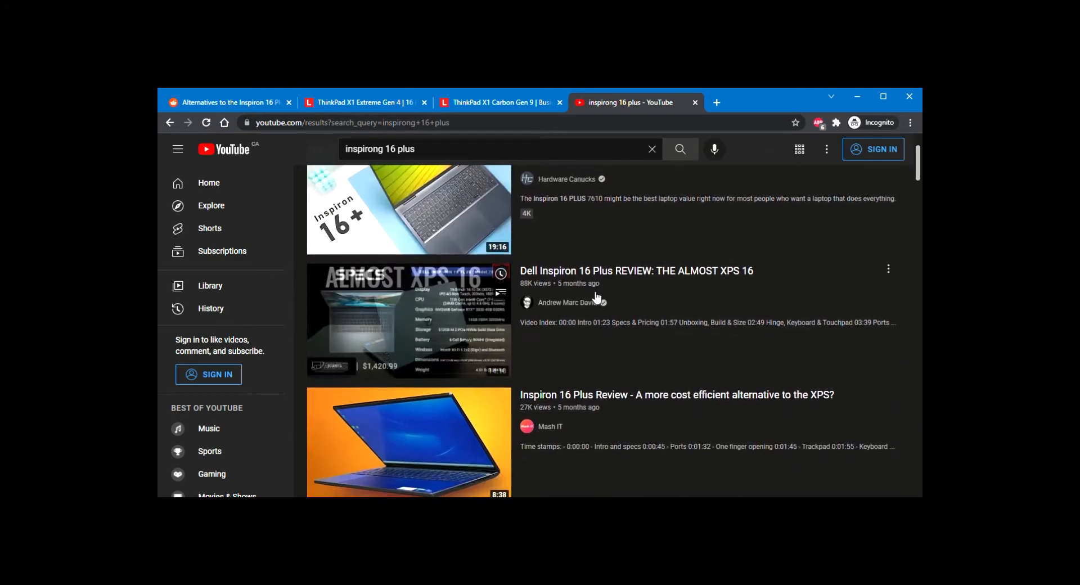
scroll(down, 3)
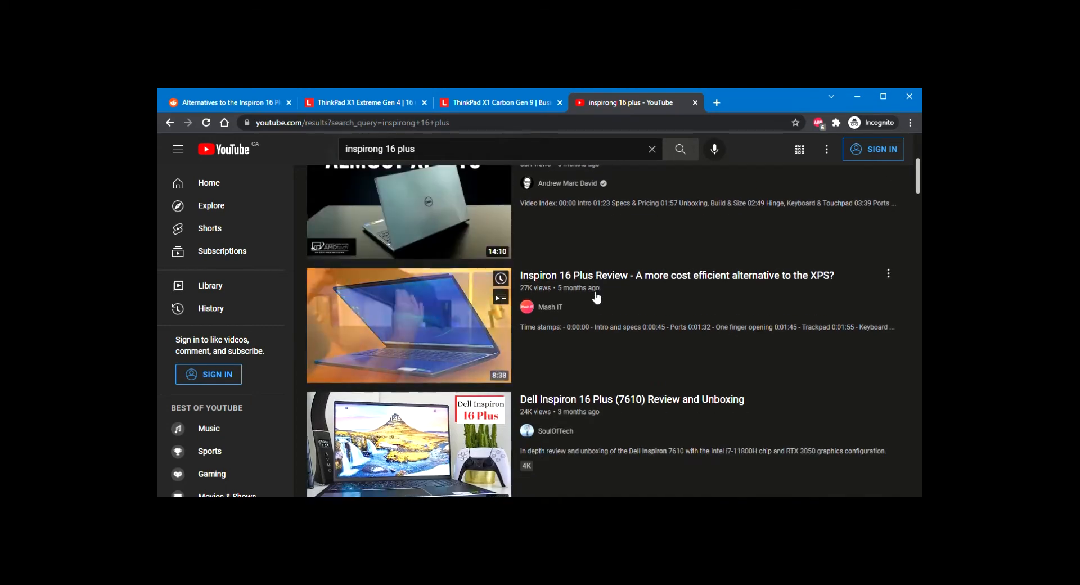
- Switch to the Reddit 'Alternatives to the Inspiron 16 Plus 7610?' thread
click(227, 102)
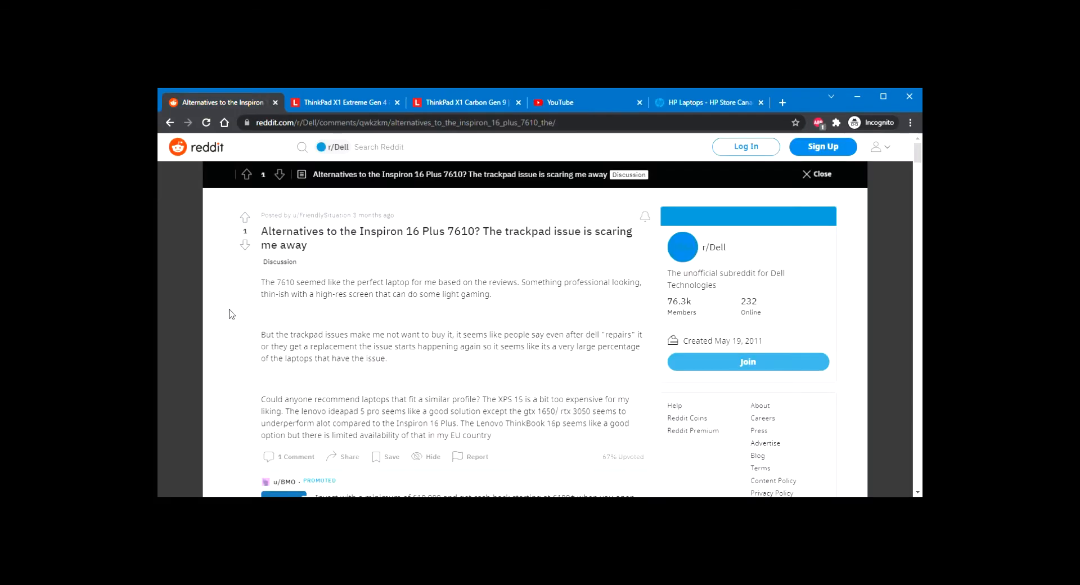
mouse_move(207, 271)
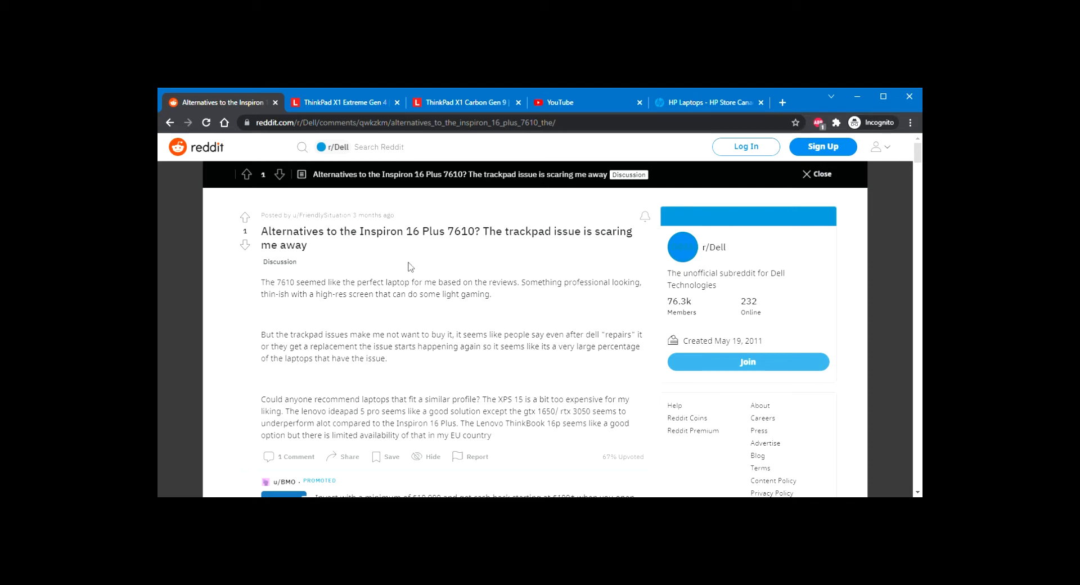
mouse_move(585, 239)
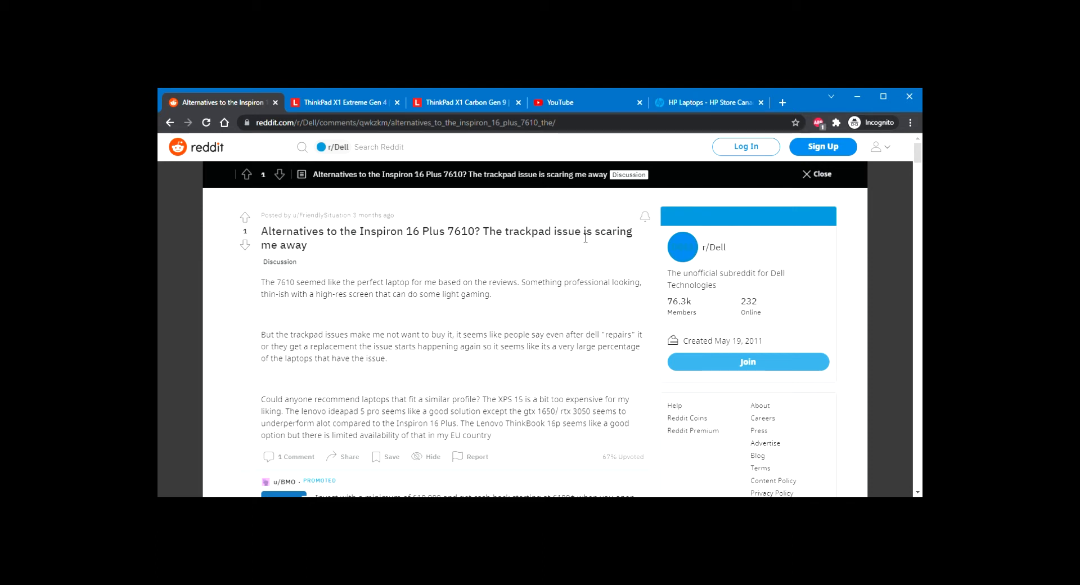
mouse_move(521, 240)
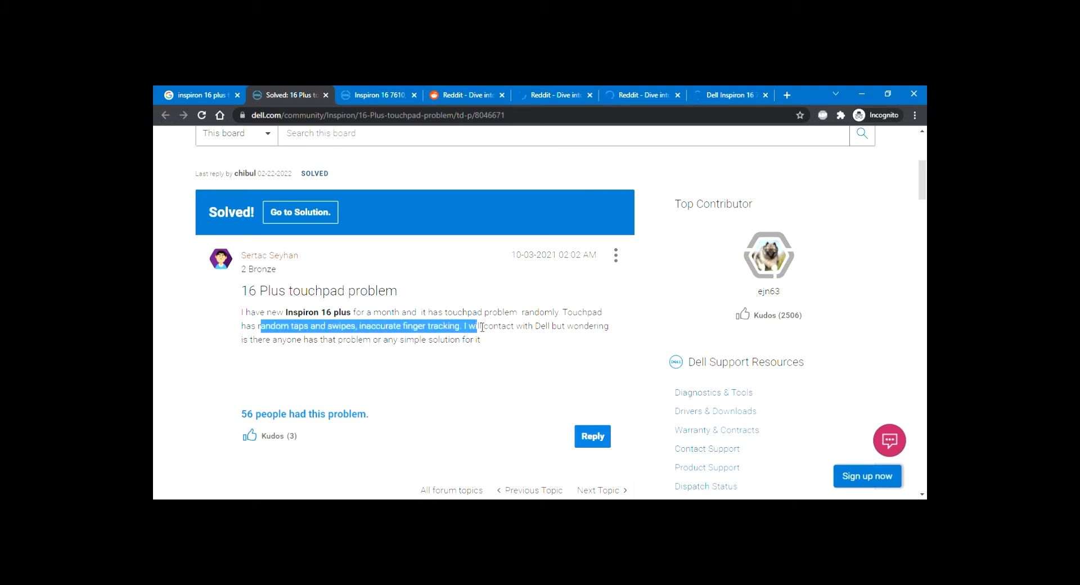
- Read the touchpad issue and flickering thread, highlighting part of the problem description
click(381, 95)
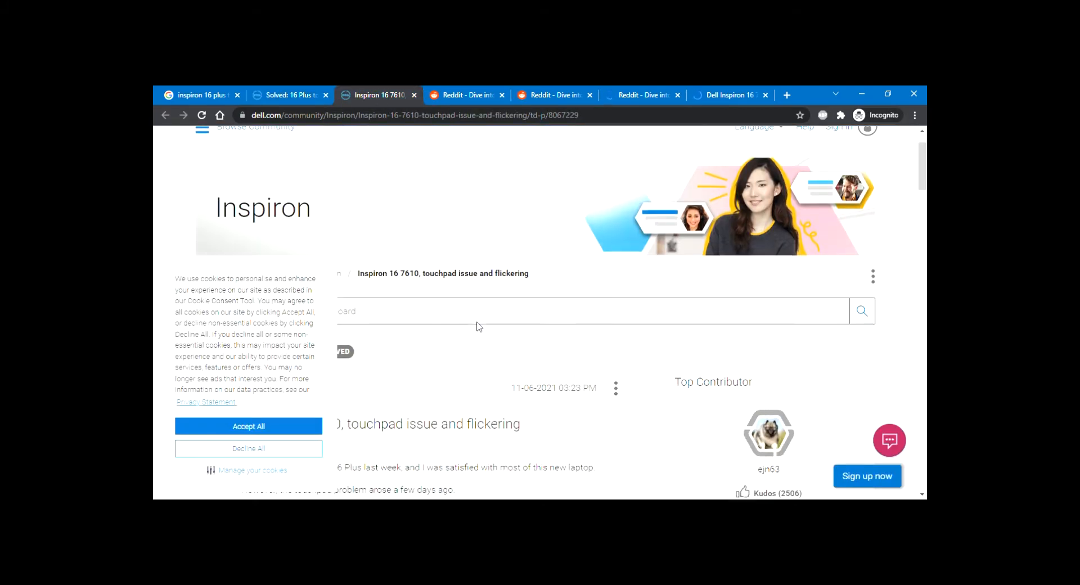
scroll(down, 3)
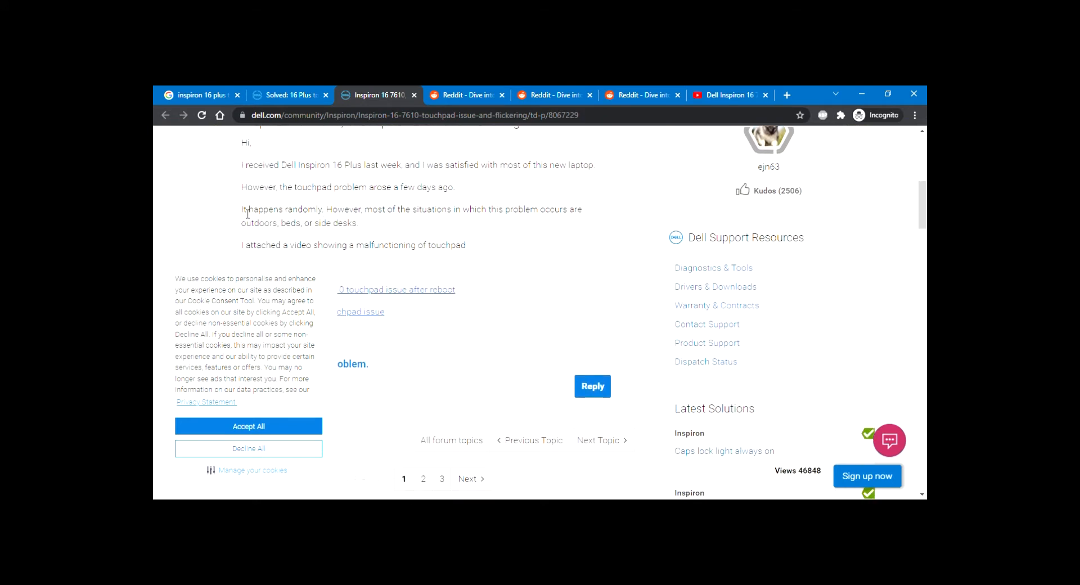
drag(241, 209, 358, 223)
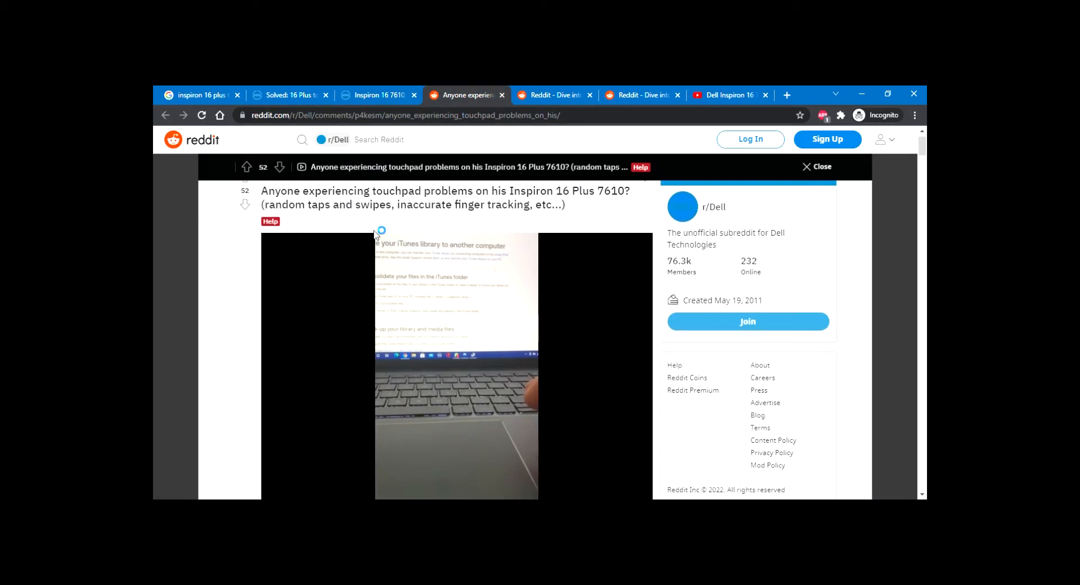
- Visit the swollen trackpad and trackpad problems threads, ending on the touchpad issue video
click(553, 95)
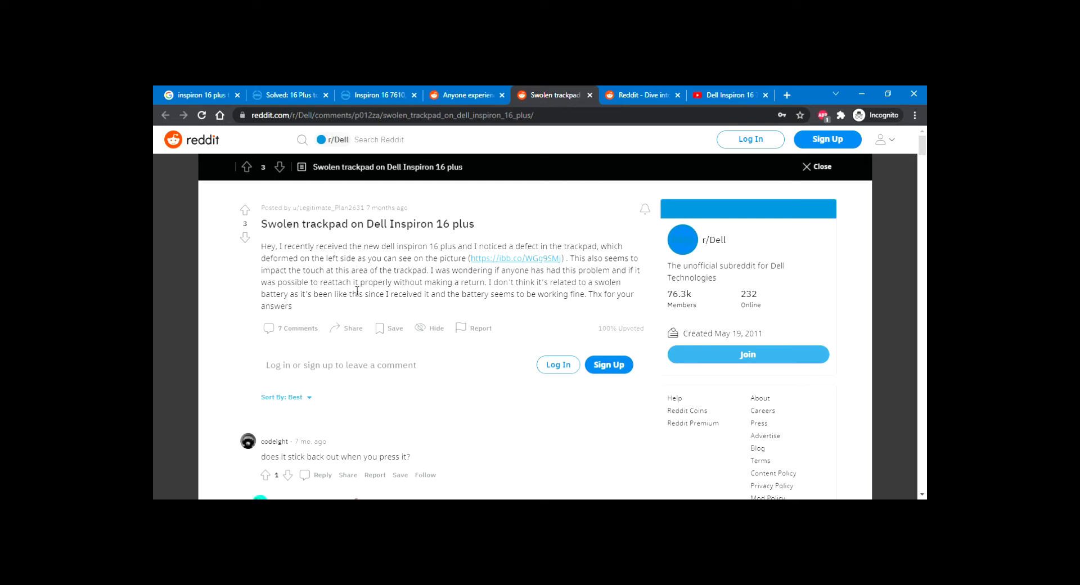
click(642, 95)
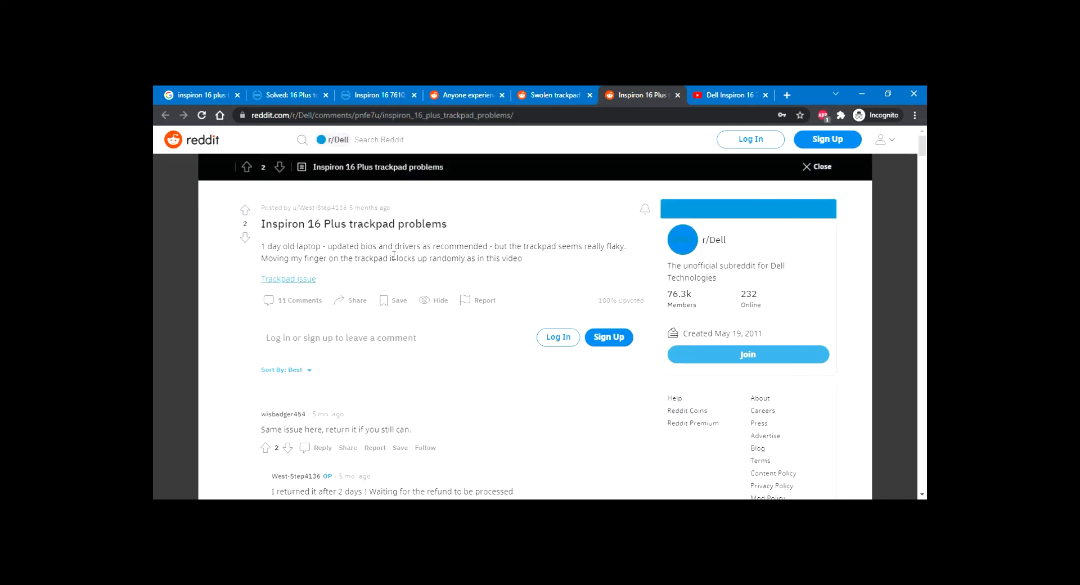
click(727, 96)
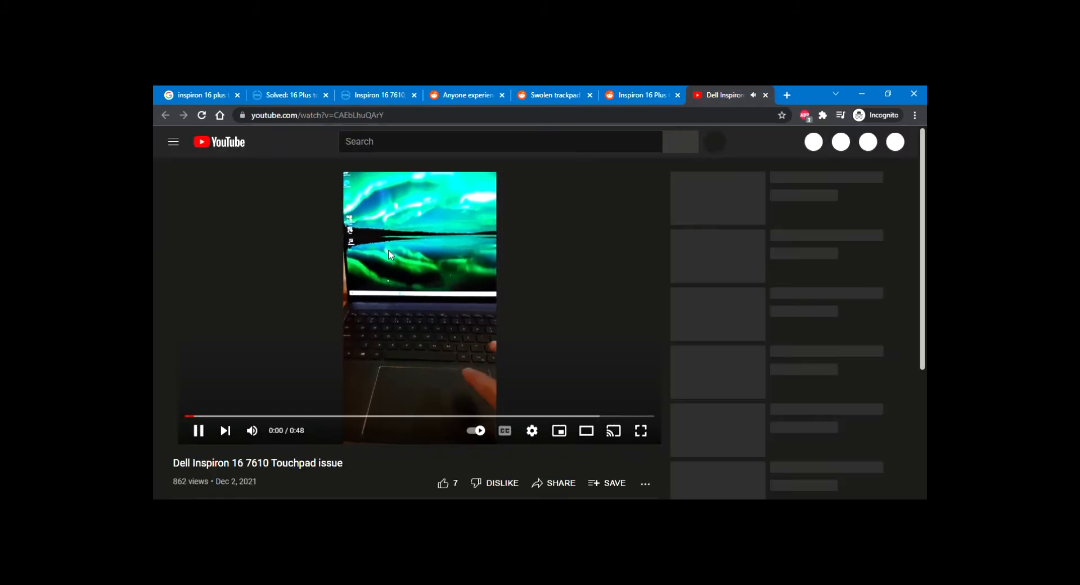